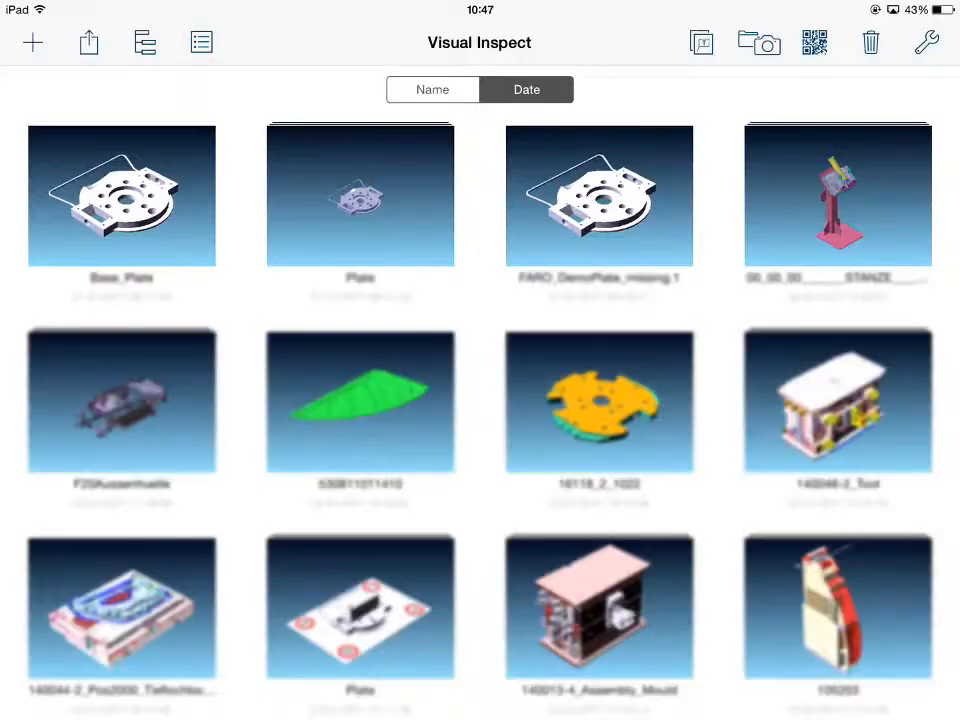
- From Own images, take two camera photos of the plate on the marker table from different angles
click(762, 43)
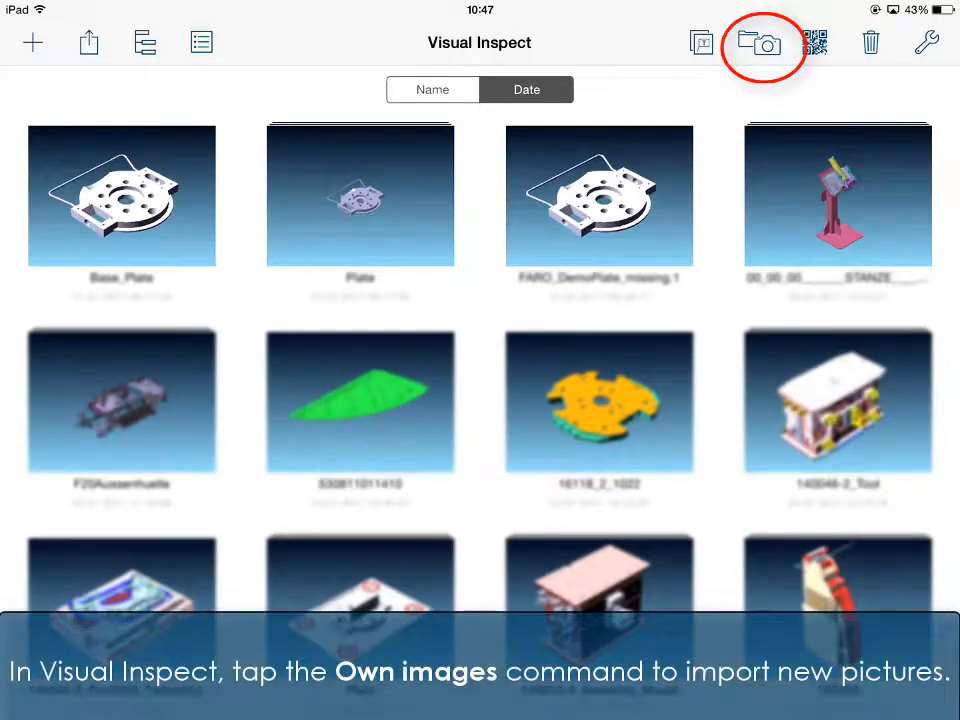
click(763, 42)
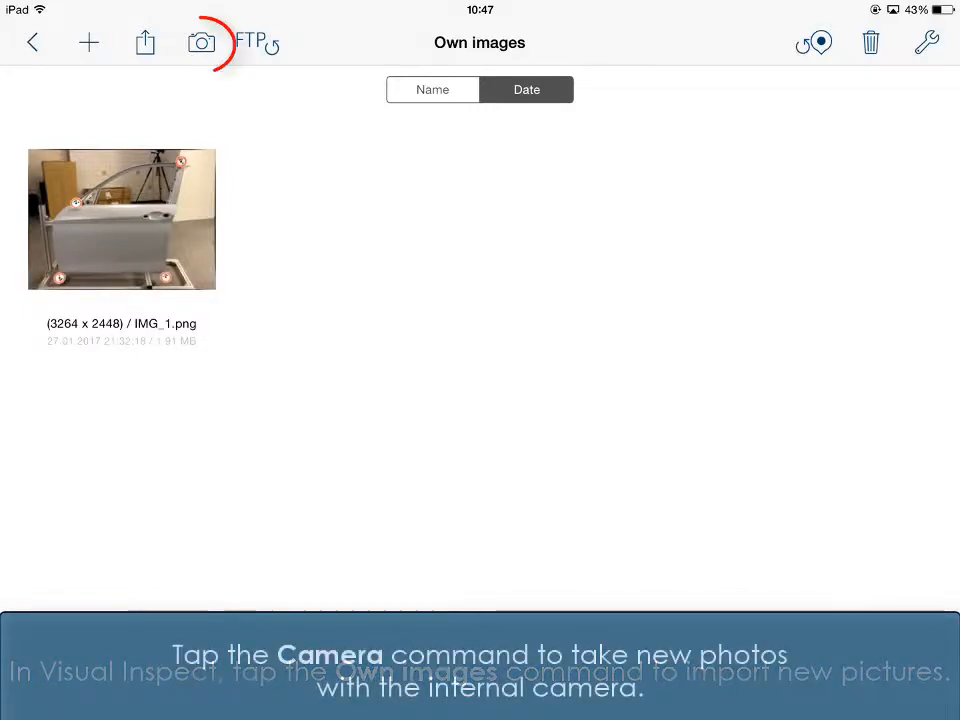
click(201, 42)
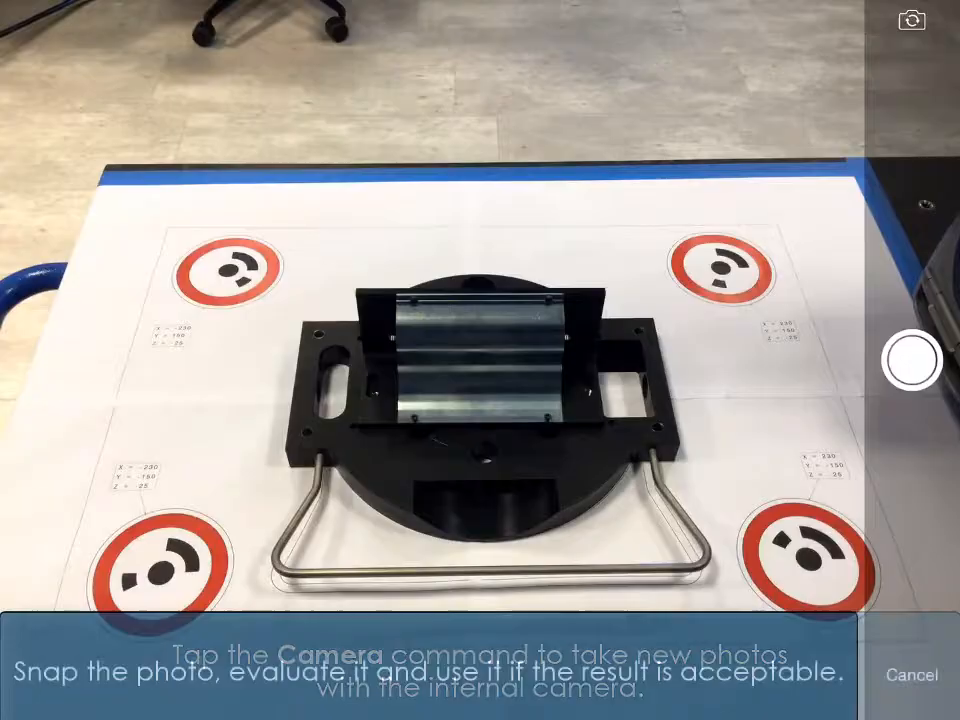
click(911, 360)
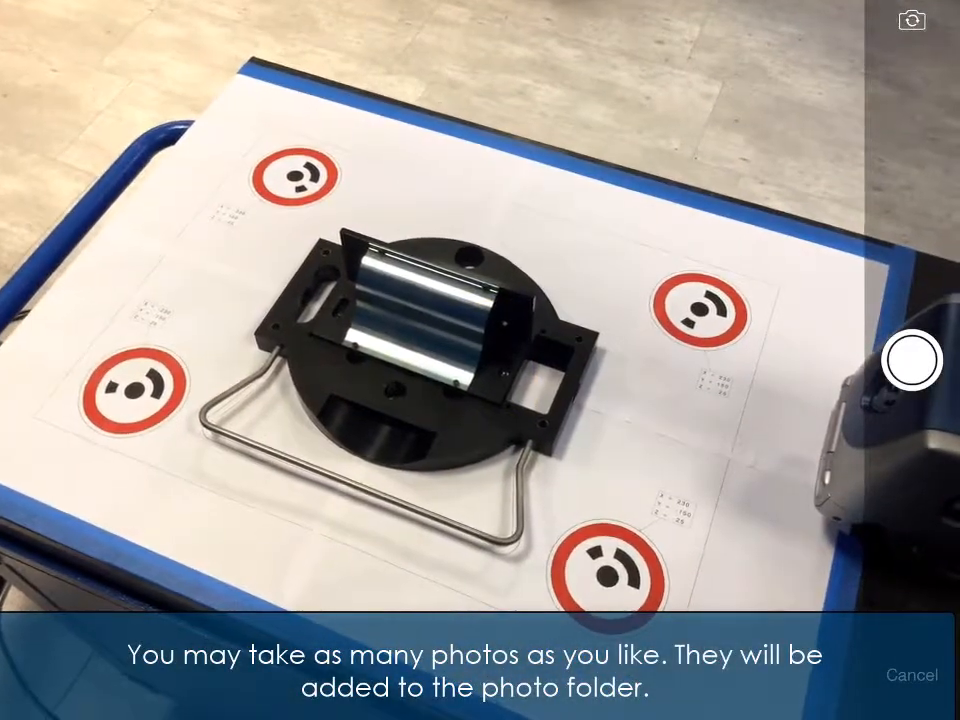
click(911, 359)
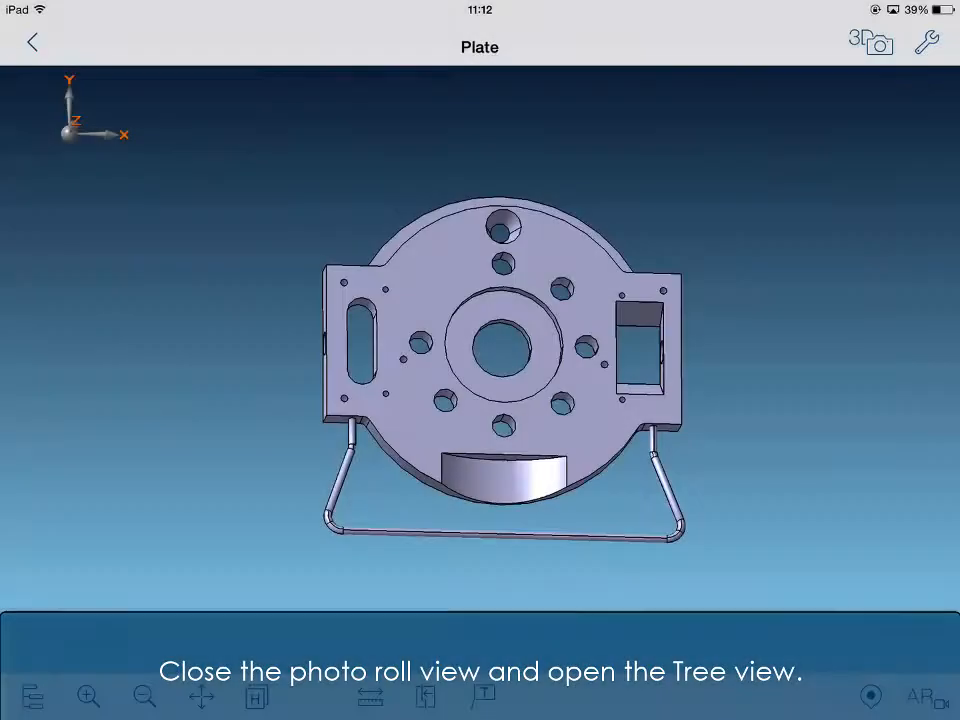
- Add a Camera Position holding a photo under the Plate root node in the tree
click(30, 697)
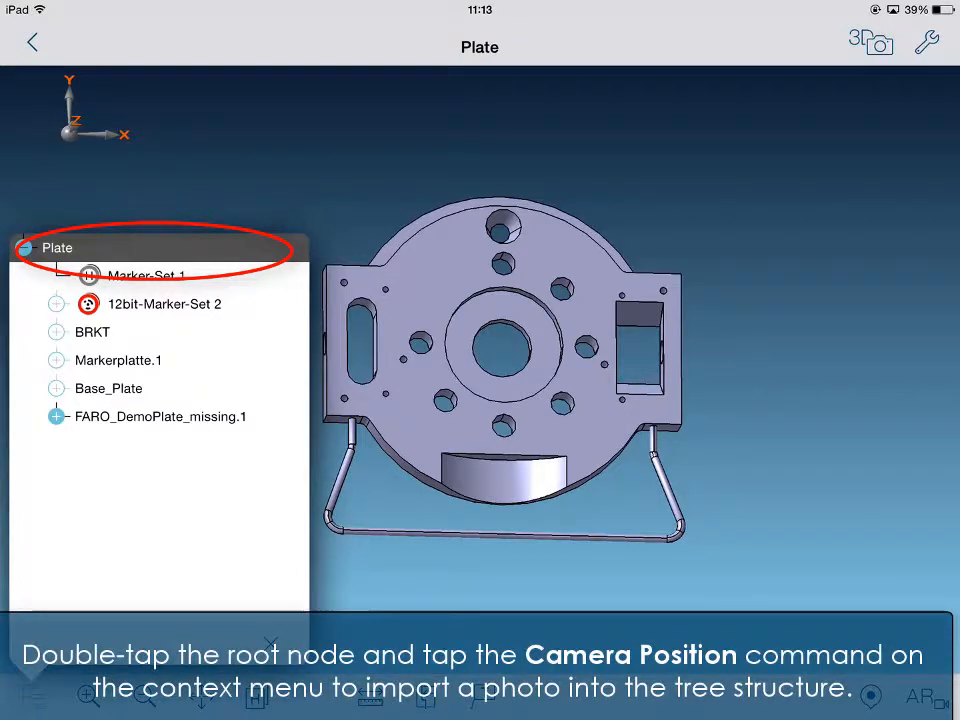
double_click(57, 247)
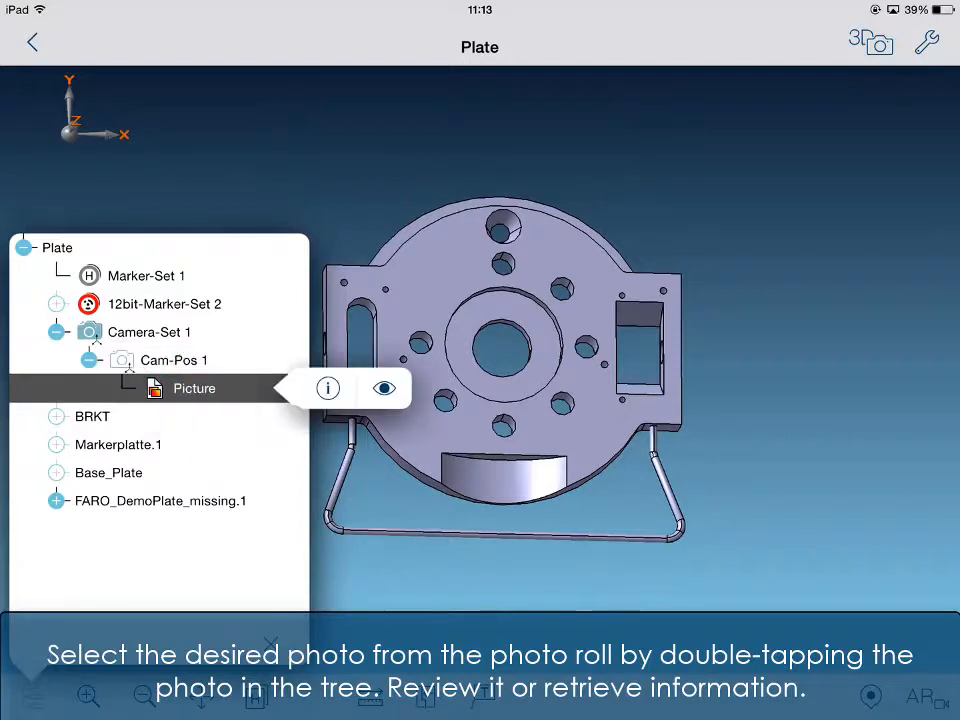
click(270, 643)
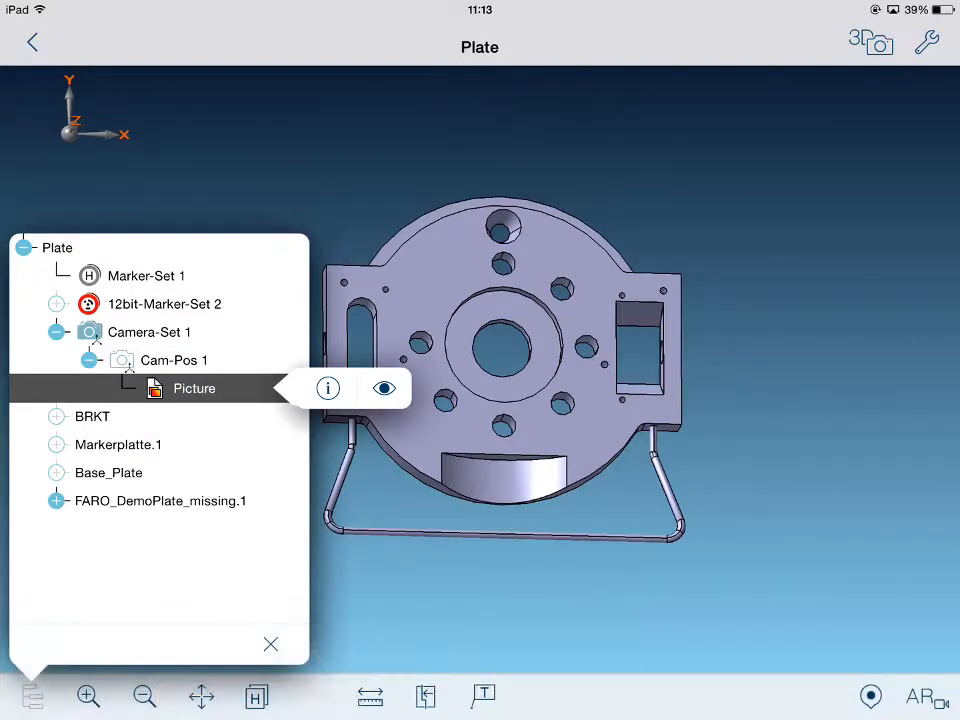
click(328, 388)
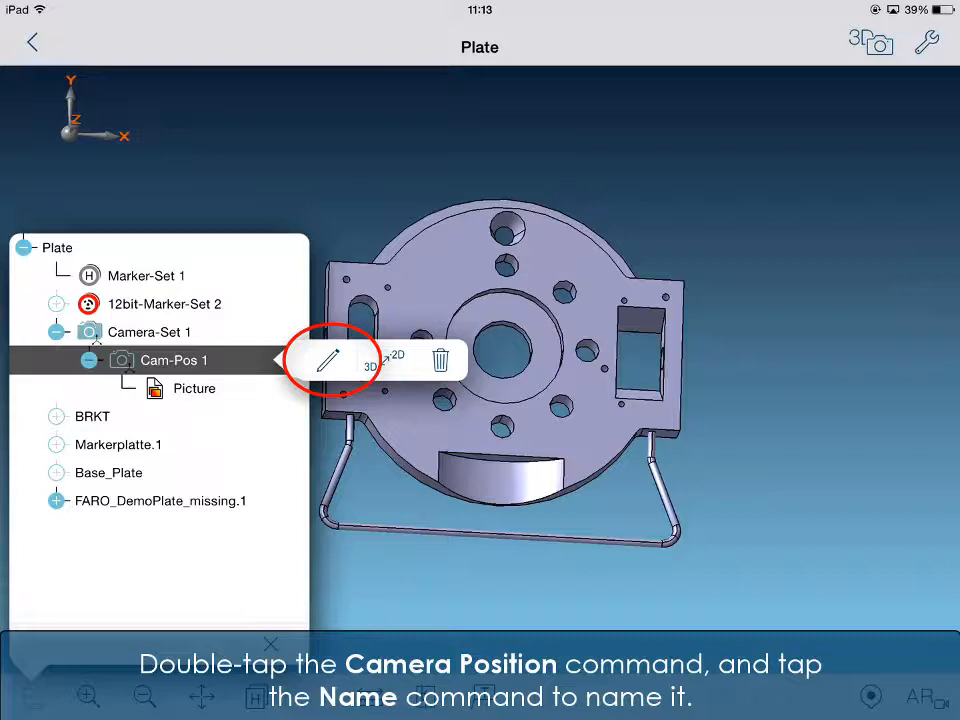
- Rename Cam-Pos 1 to 'Check 1'
click(328, 360)
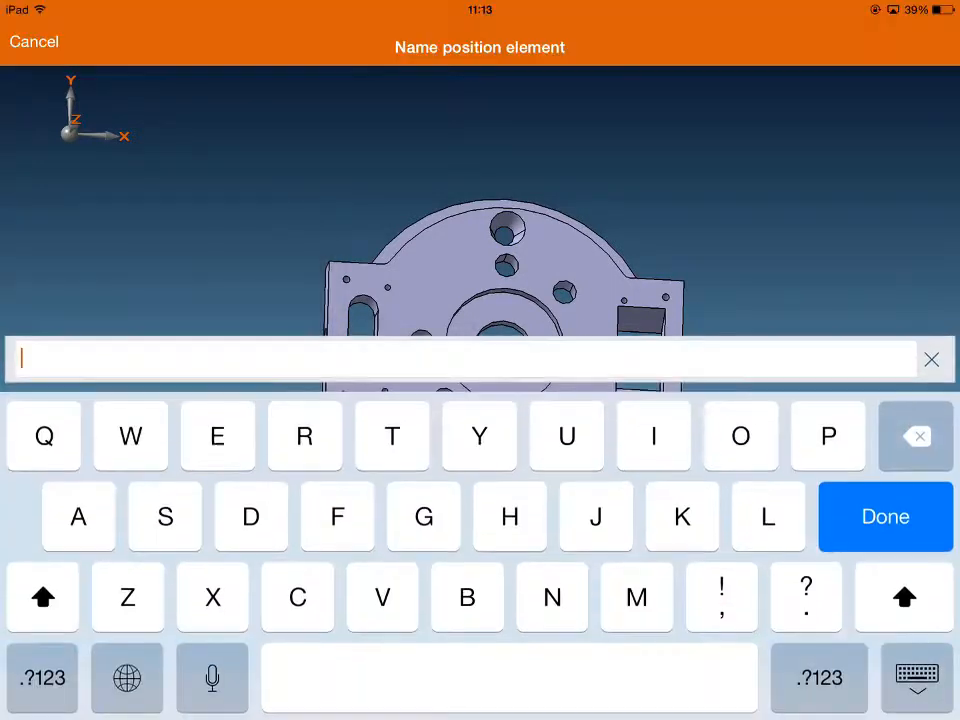
text(Check)
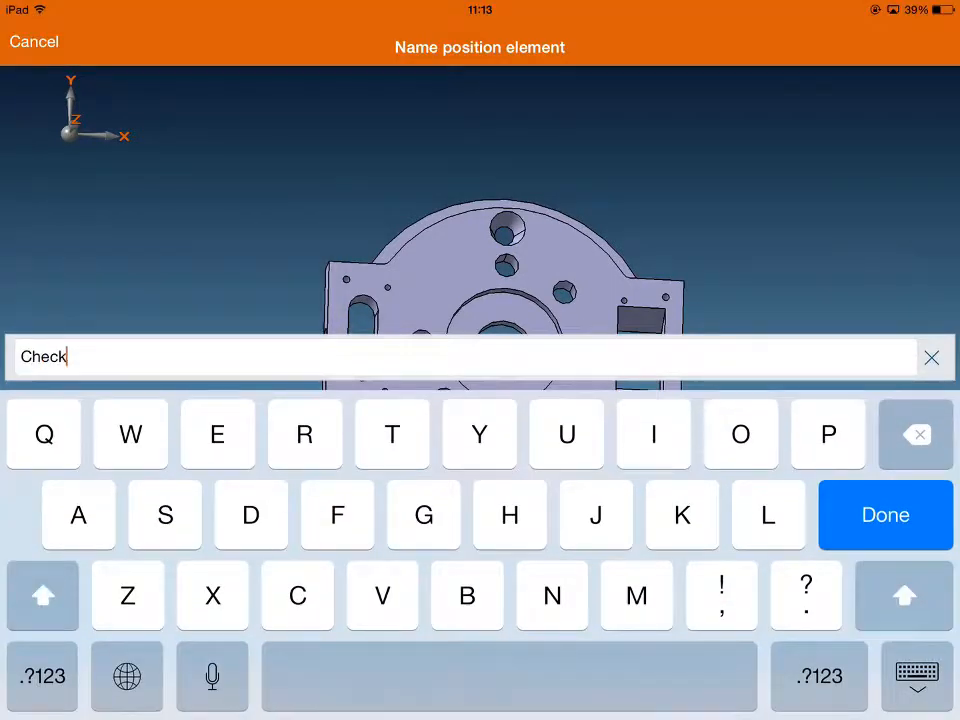
click(884, 514)
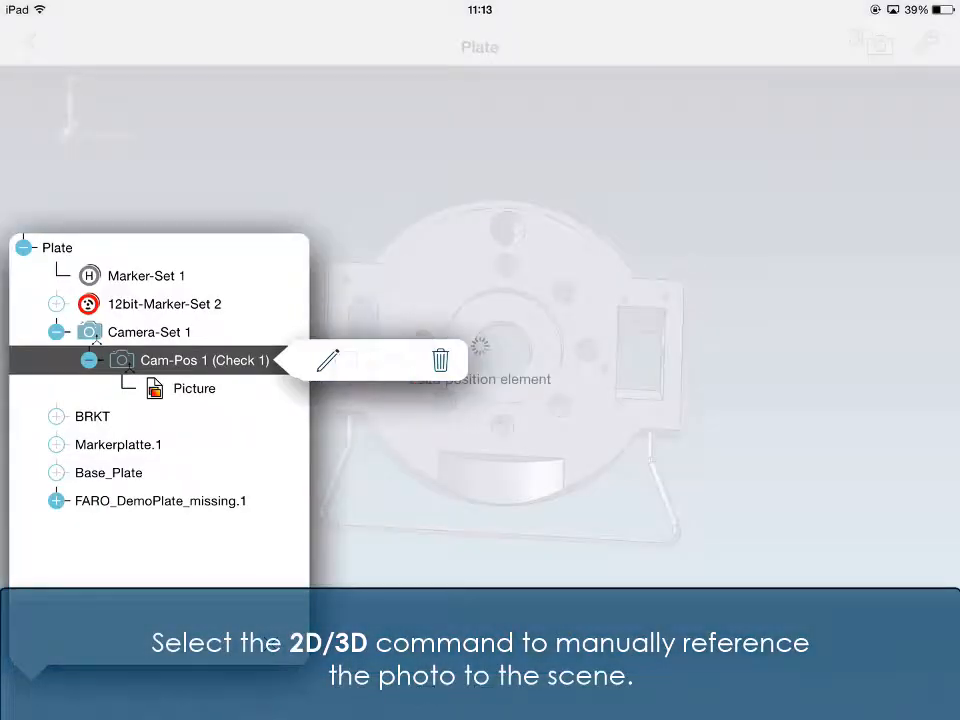
- Start manual 2D/3D referencing and pick keypoint 2D-1 on the plate corner
click(328, 360)
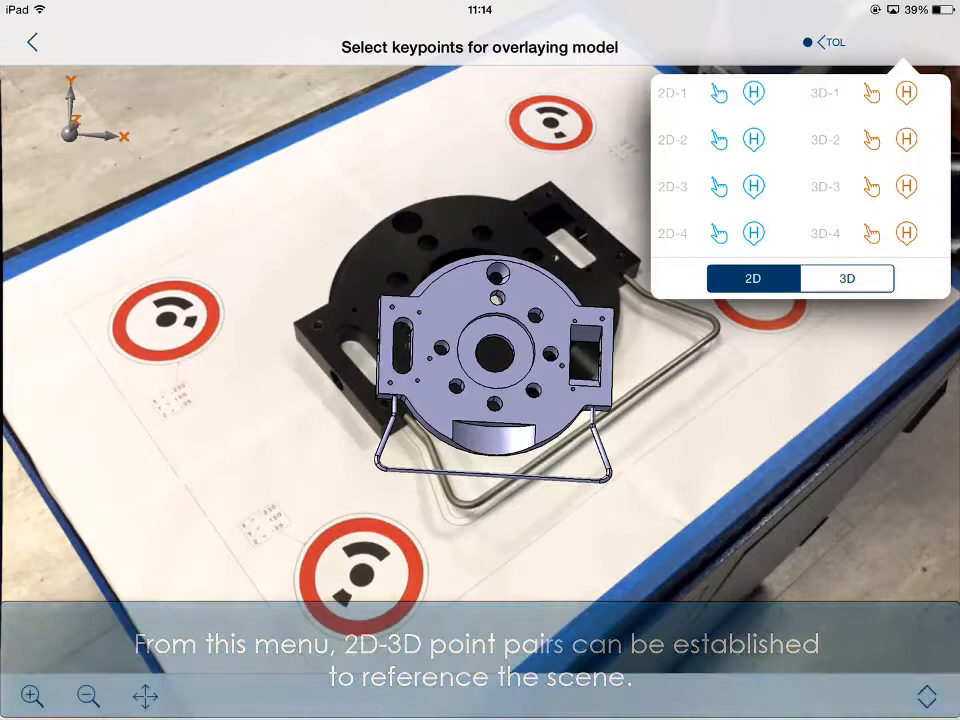
click(846, 278)
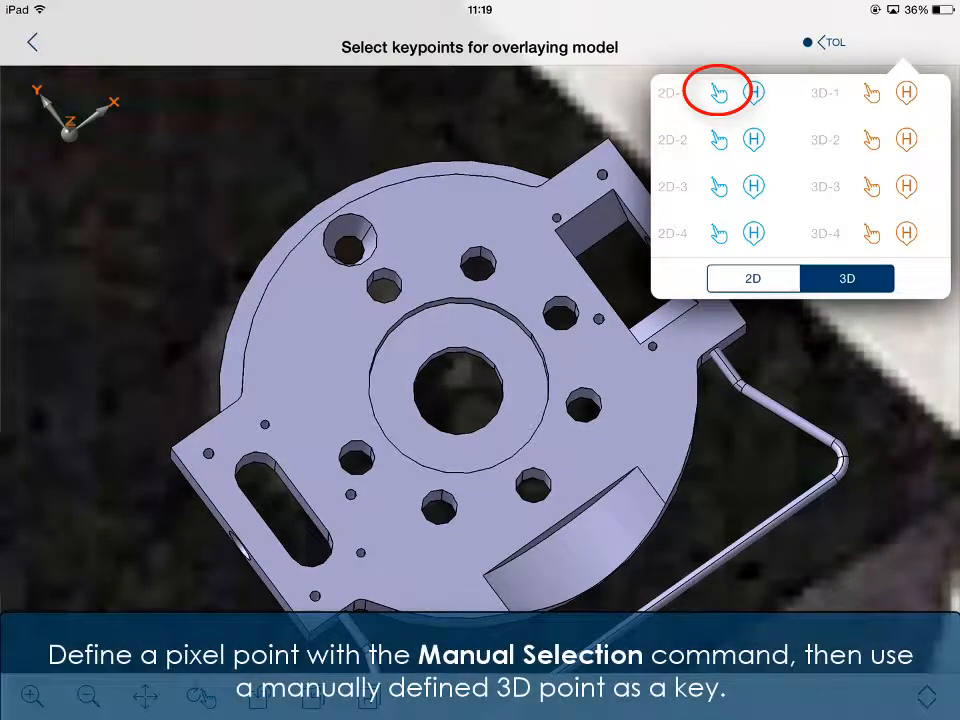
click(718, 92)
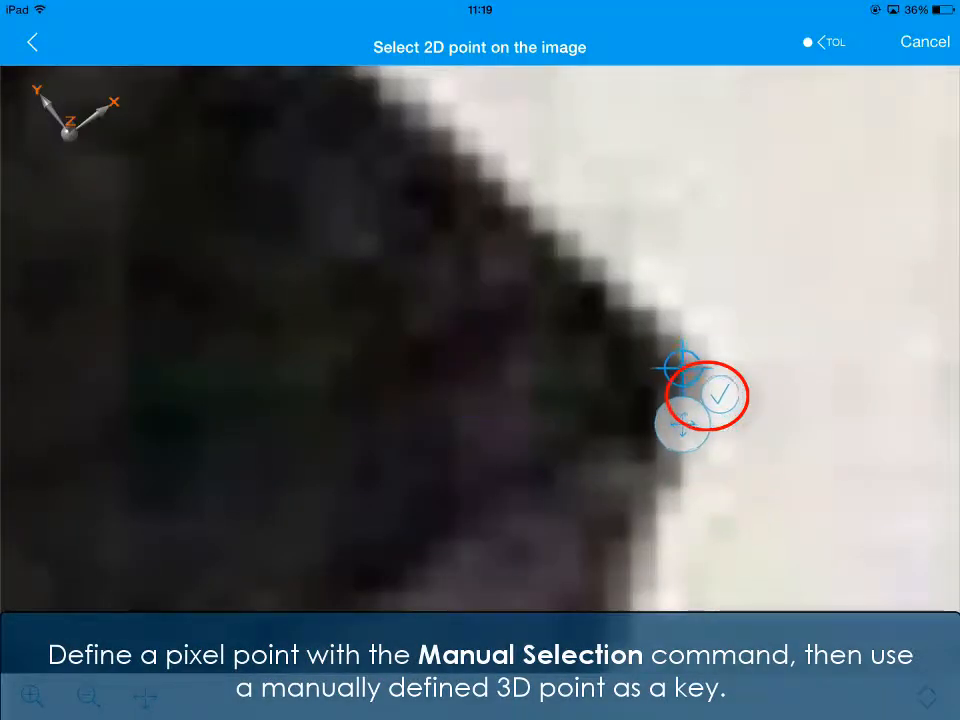
click(719, 395)
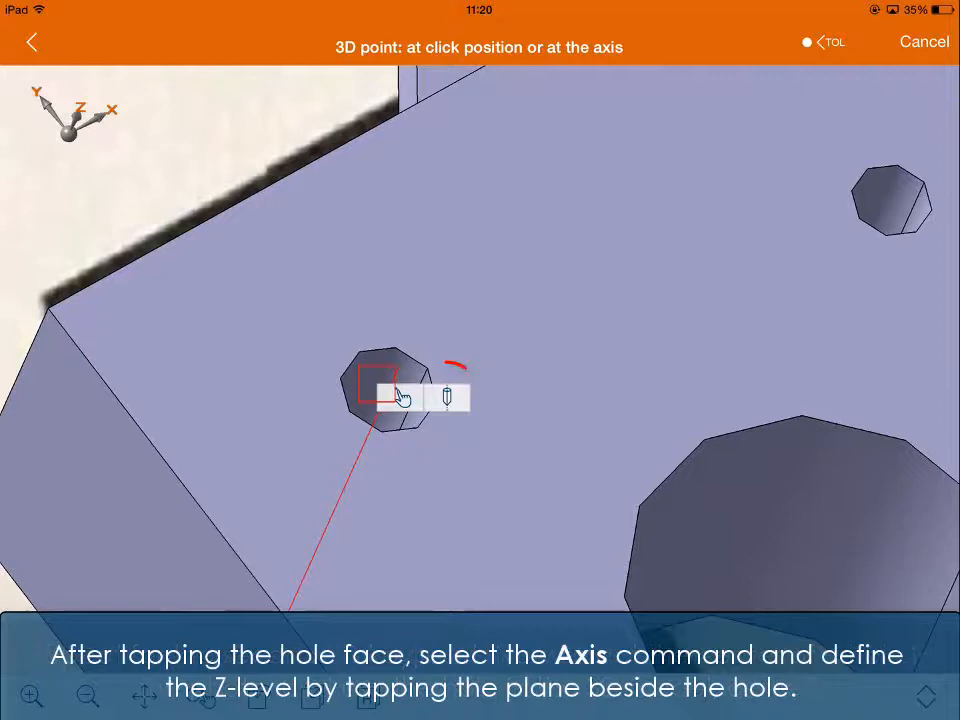
- Place the 3D keypoint on the hole's axis, levelled with the face beside it
click(447, 394)
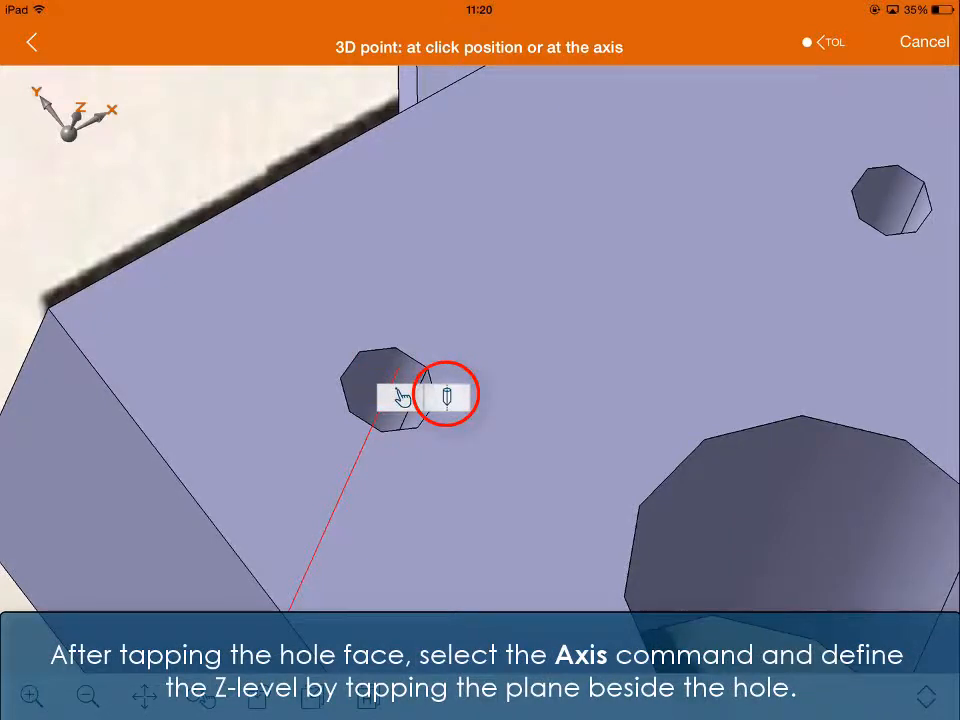
click(447, 394)
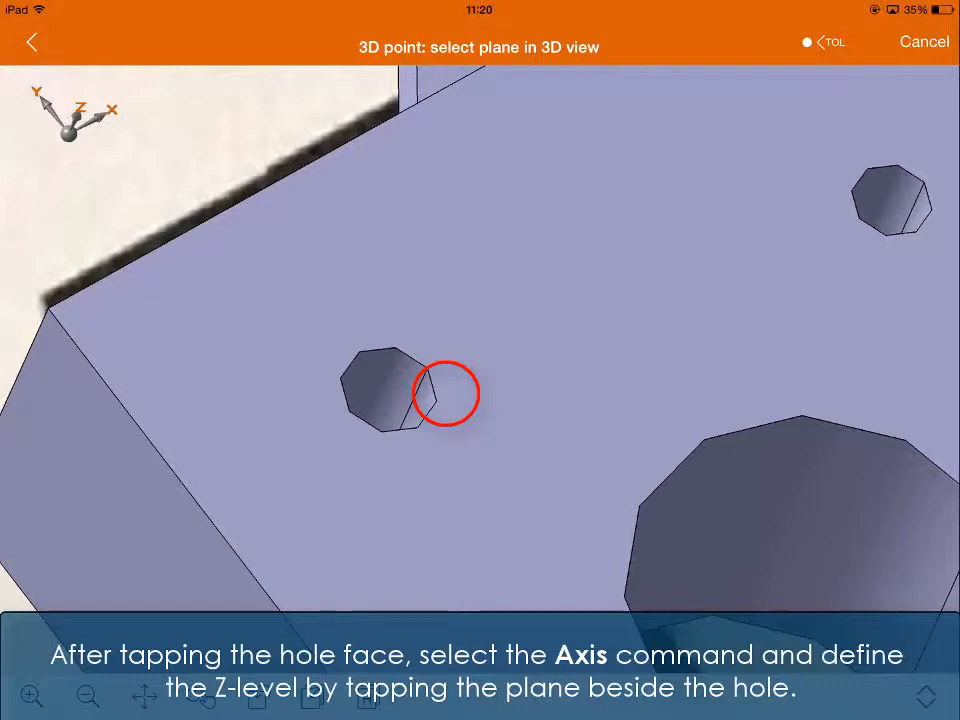
click(520, 340)
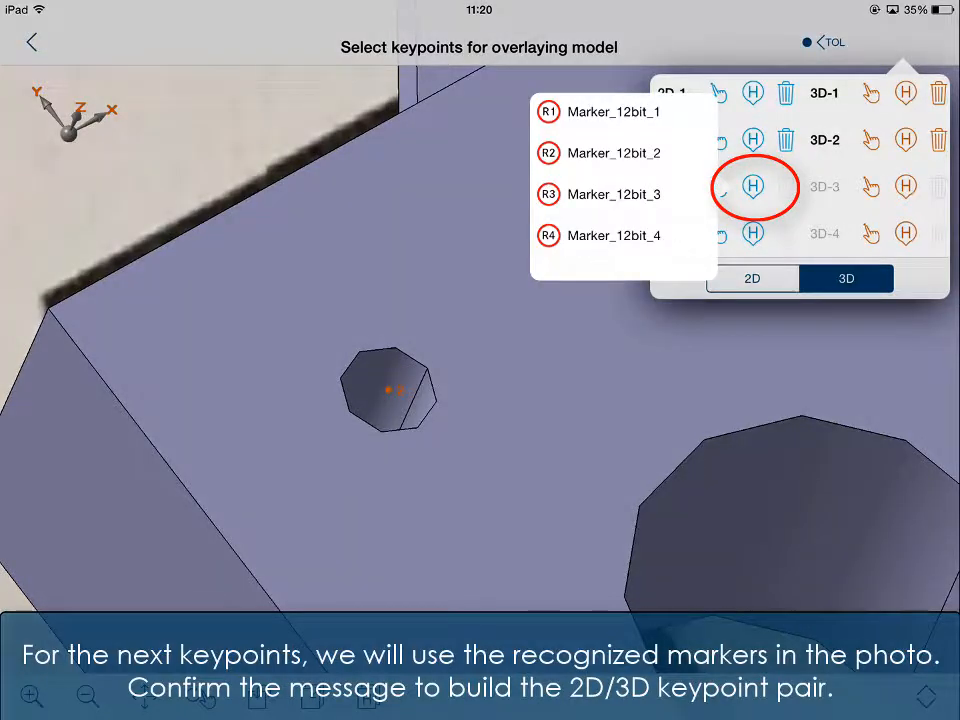
- Accept a keypoint pair from a recognised Marker_12bit marker and start the AR overlay
click(612, 194)
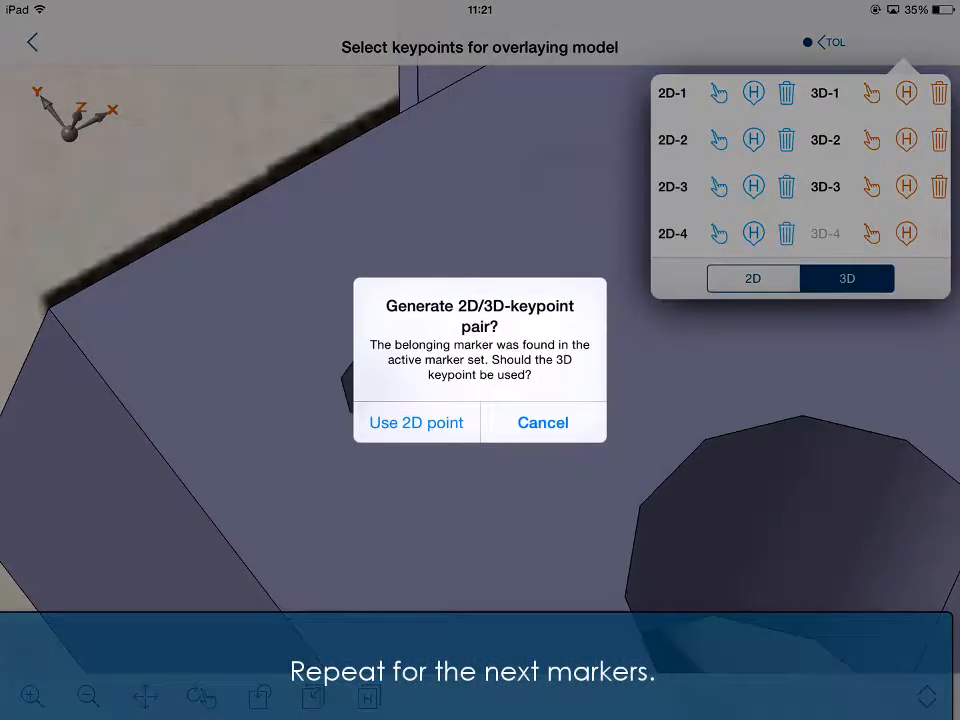
click(415, 422)
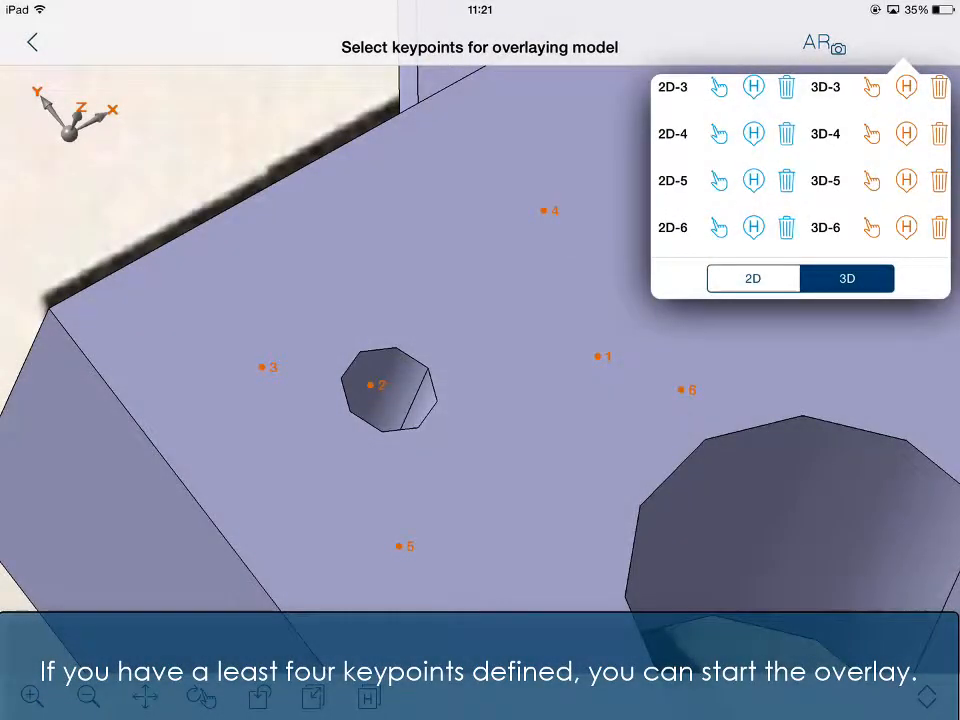
click(812, 46)
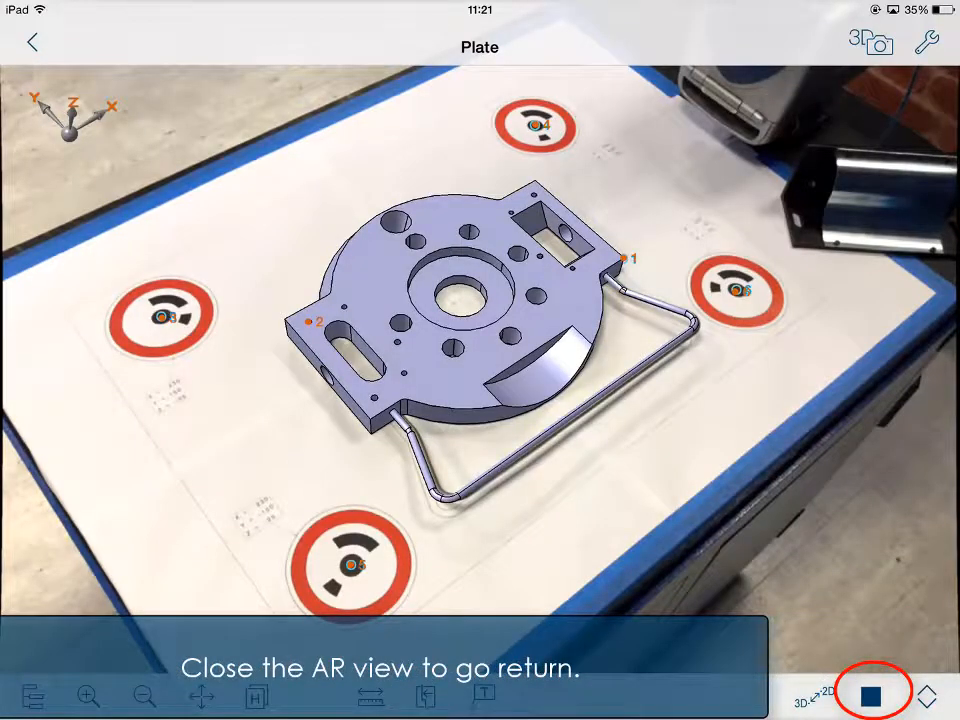
- Stop AR, switch the model to green outline display, and capture a 3D screenshot
click(871, 697)
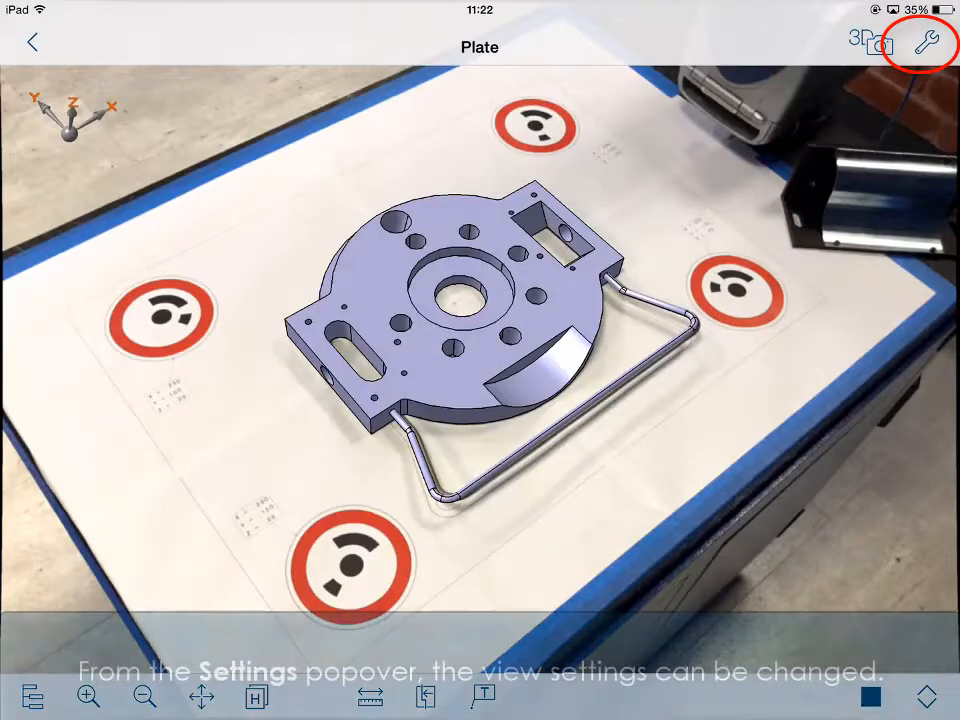
click(926, 42)
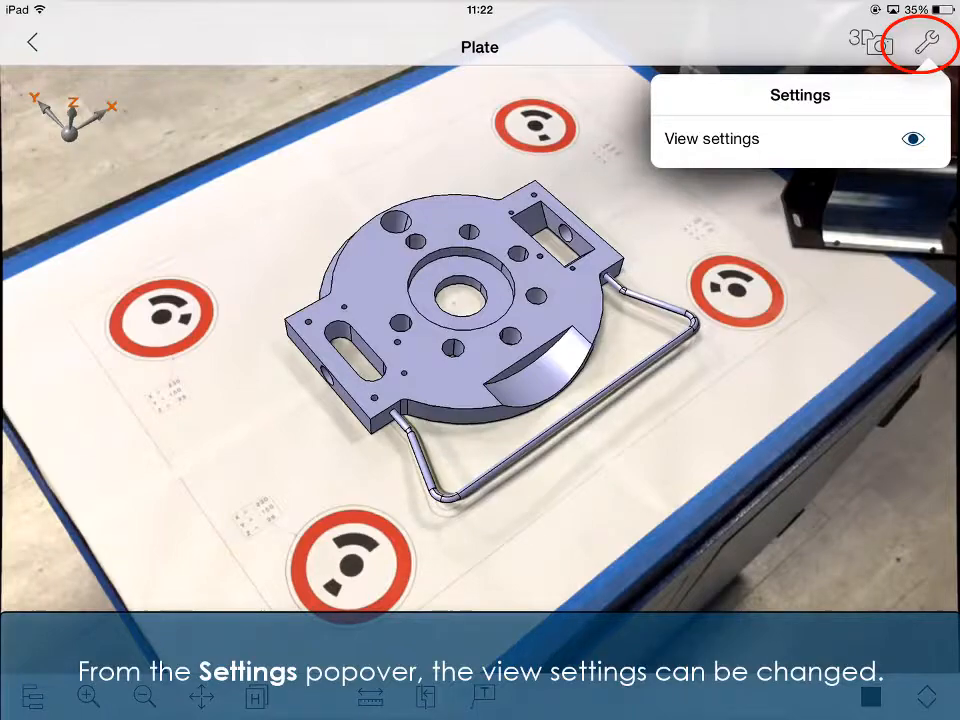
click(711, 138)
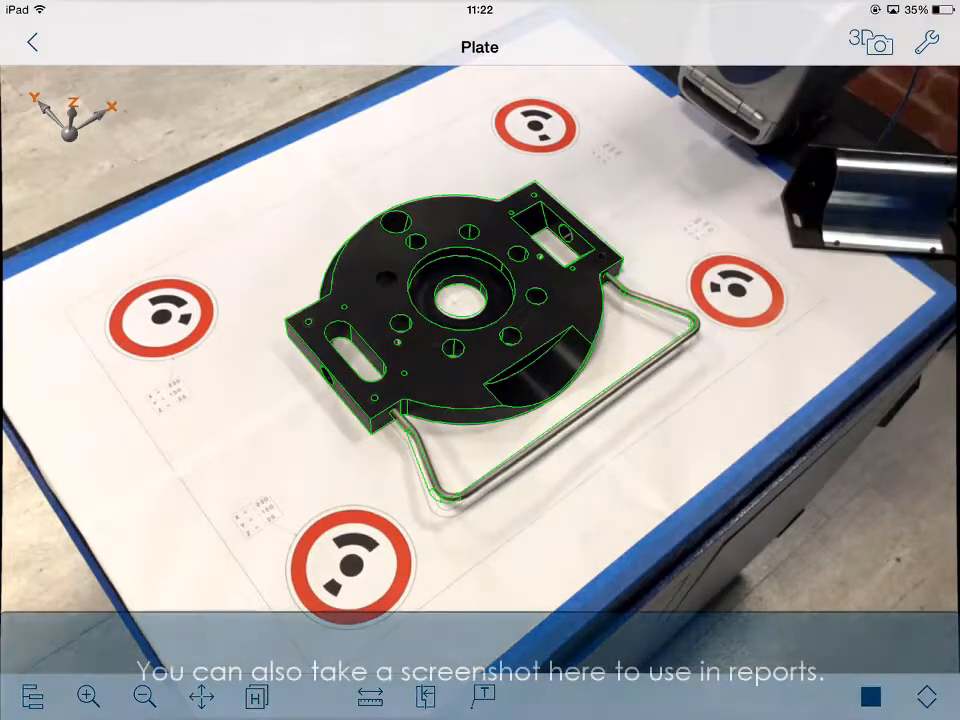
click(880, 42)
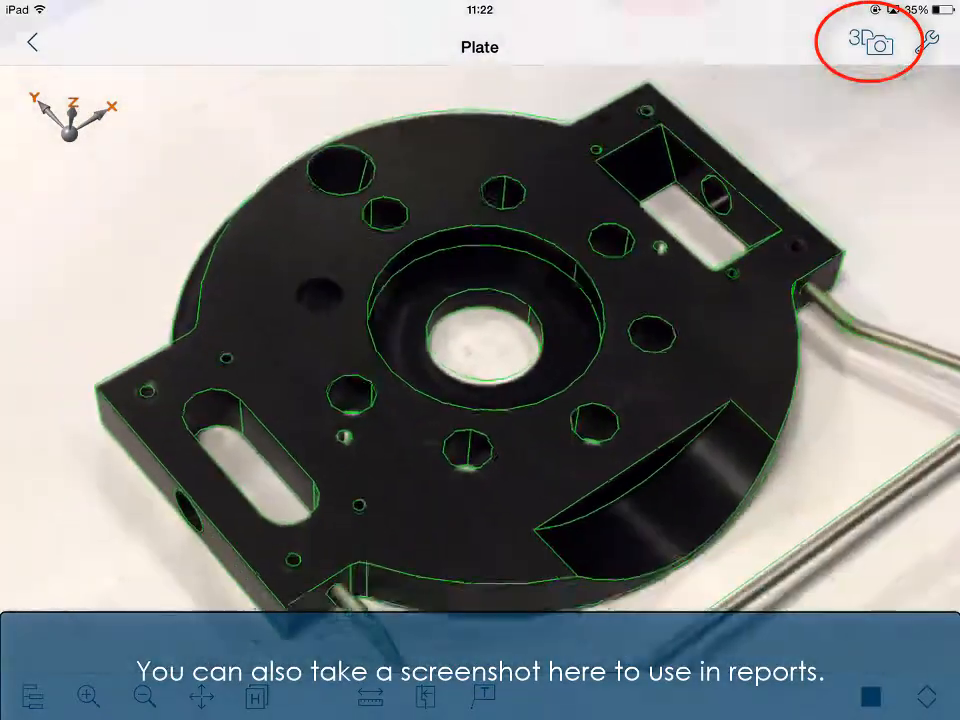
click(880, 47)
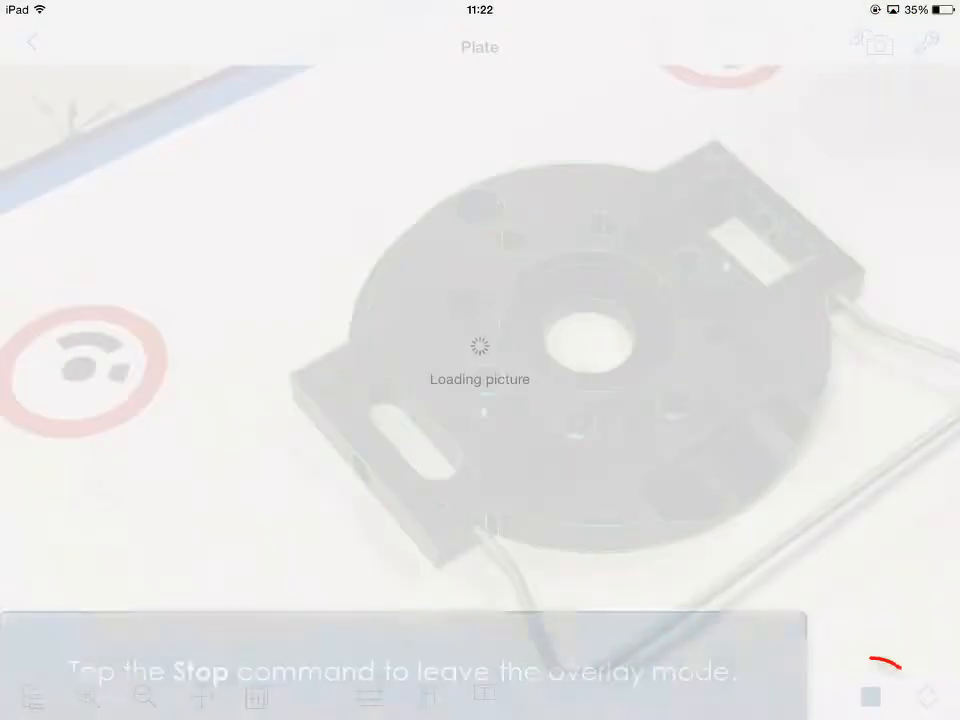